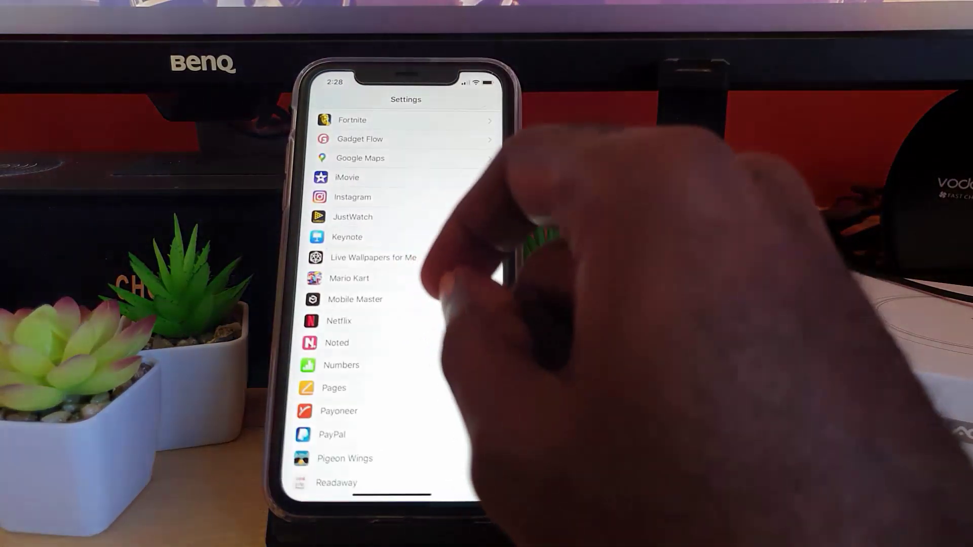
# Step: Open Instagram's page in iOS Settings, showing Photos, Microphone, Camera and Notifications permissions
pyautogui.click(352, 197)
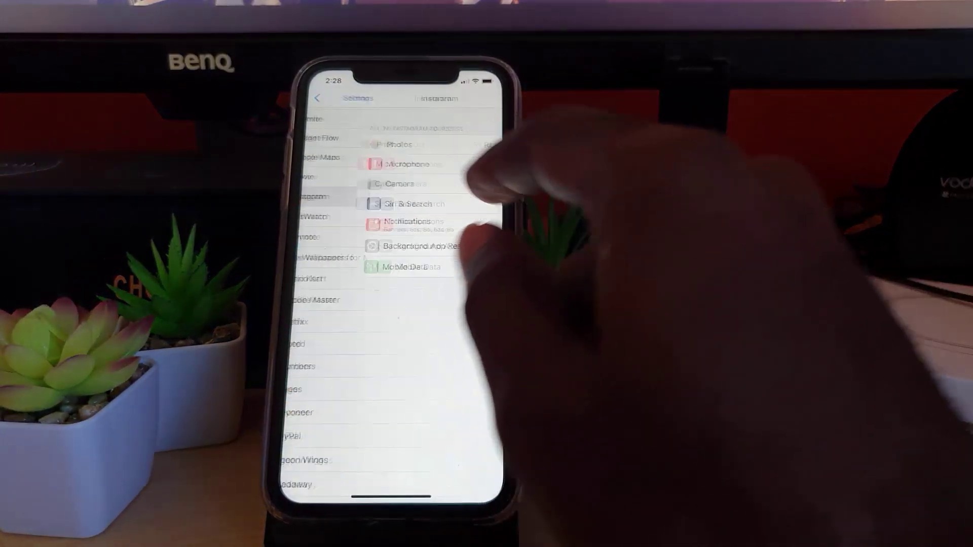